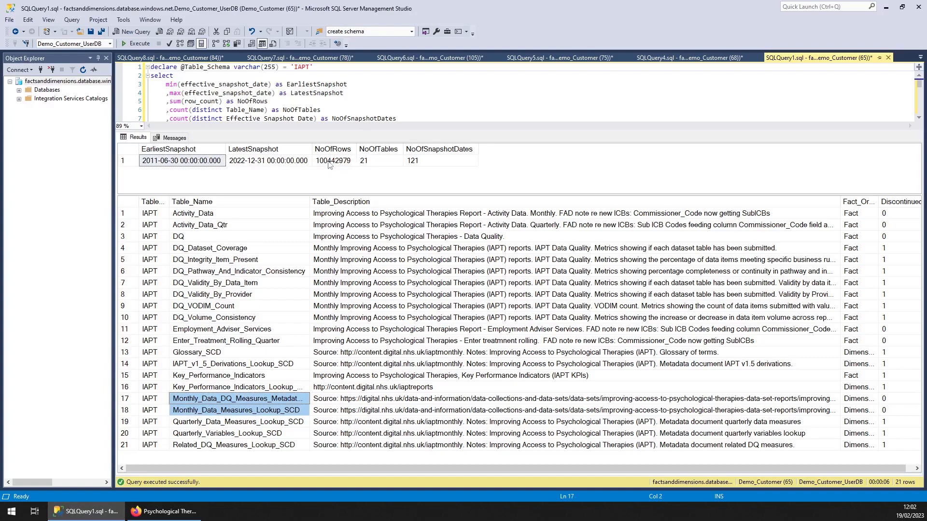
mouse_move(164, 167)
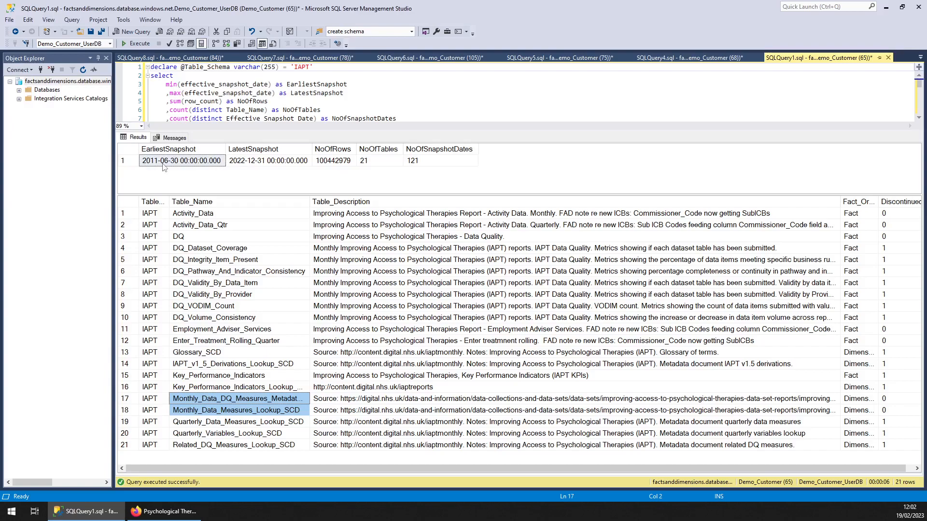
mouse_move(417, 215)
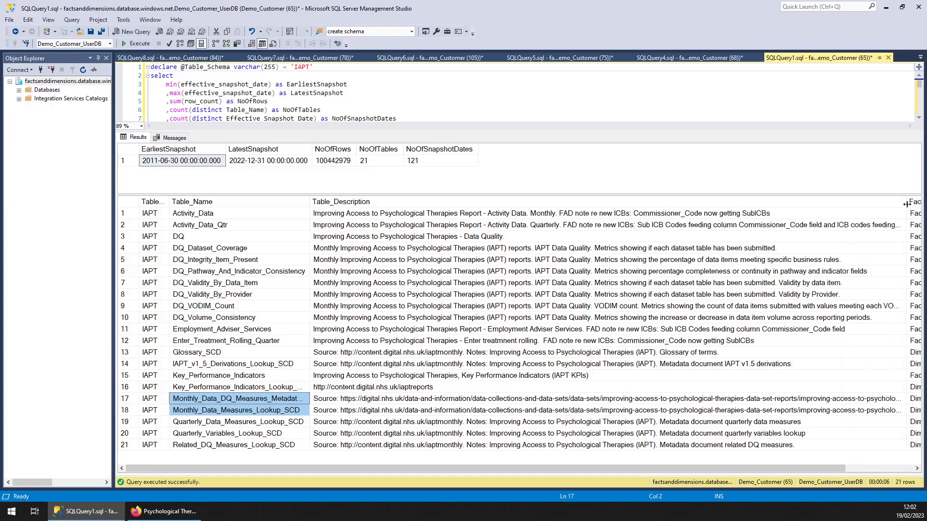
- Check the Discontinued flags of the DQ table and row 17 in the overview results
scroll(right, 3)
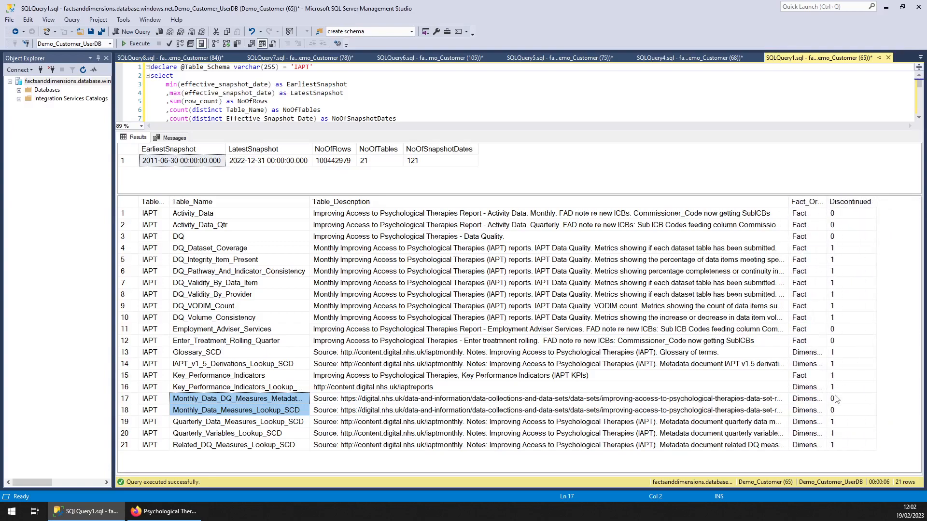
click(849, 398)
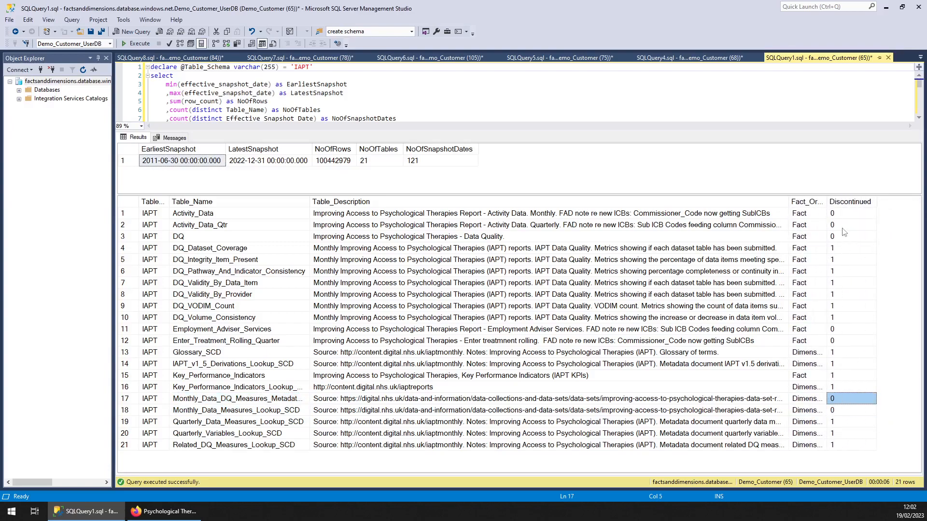
click(849, 236)
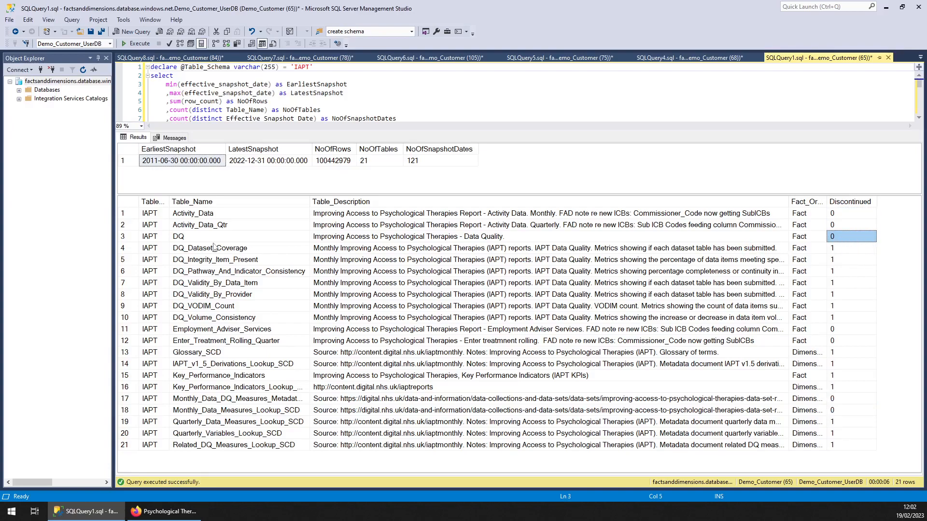
mouse_move(238, 257)
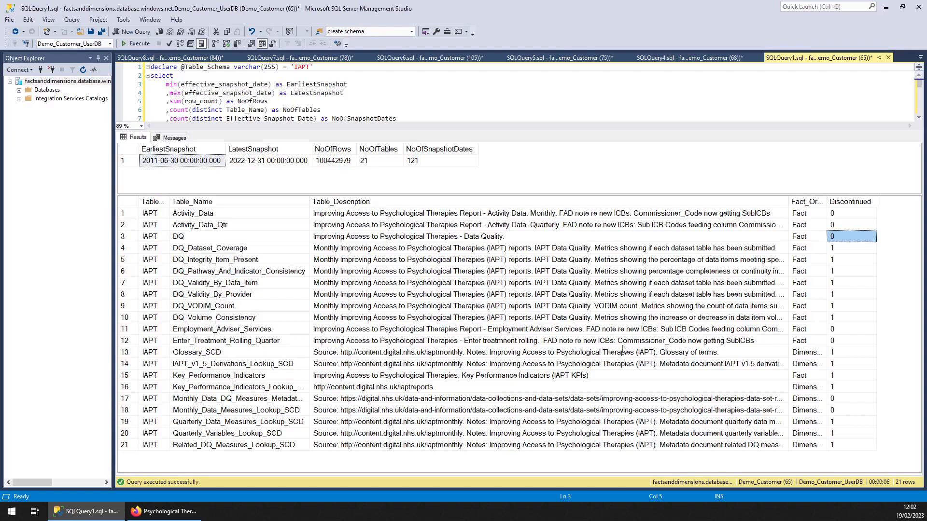
mouse_move(263, 299)
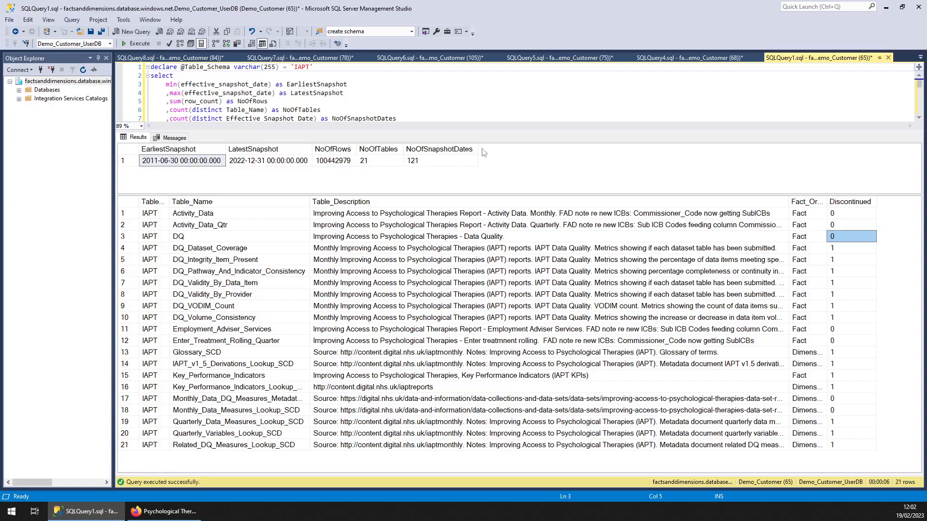
- Review the IAPT.DQ1 results through the 155 DataItem rows
click(682, 56)
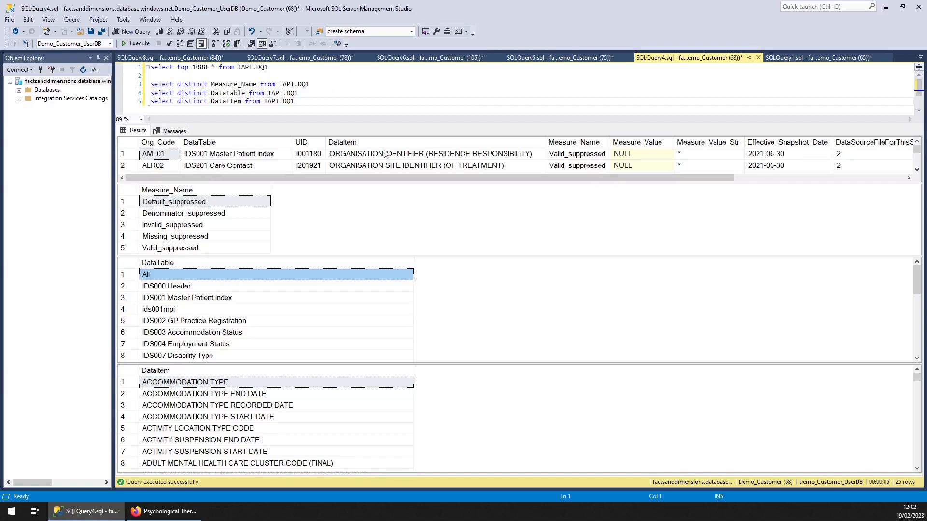
mouse_move(323, 164)
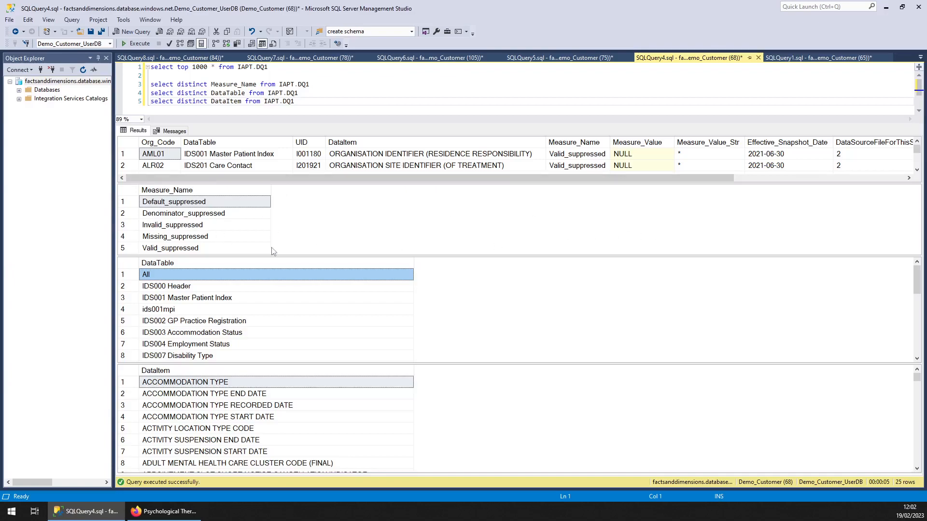
mouse_move(286, 255)
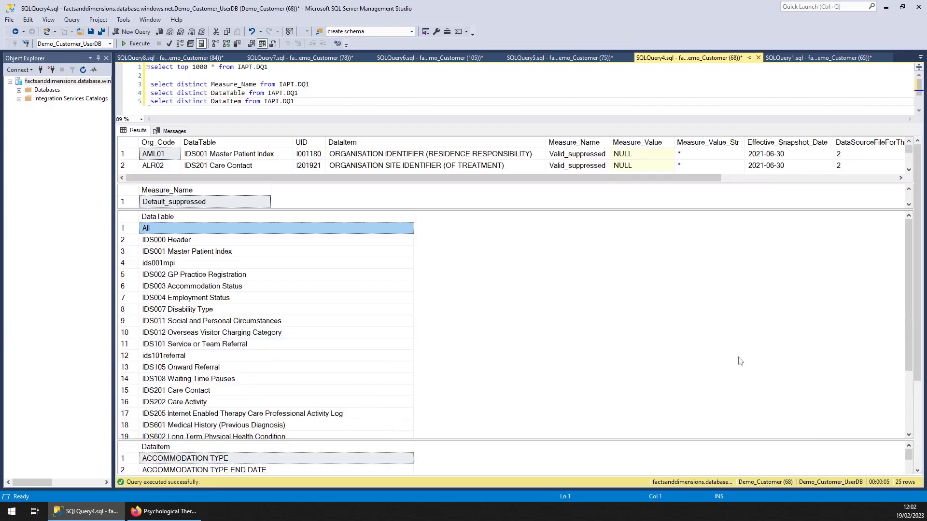
scroll(down, 3)
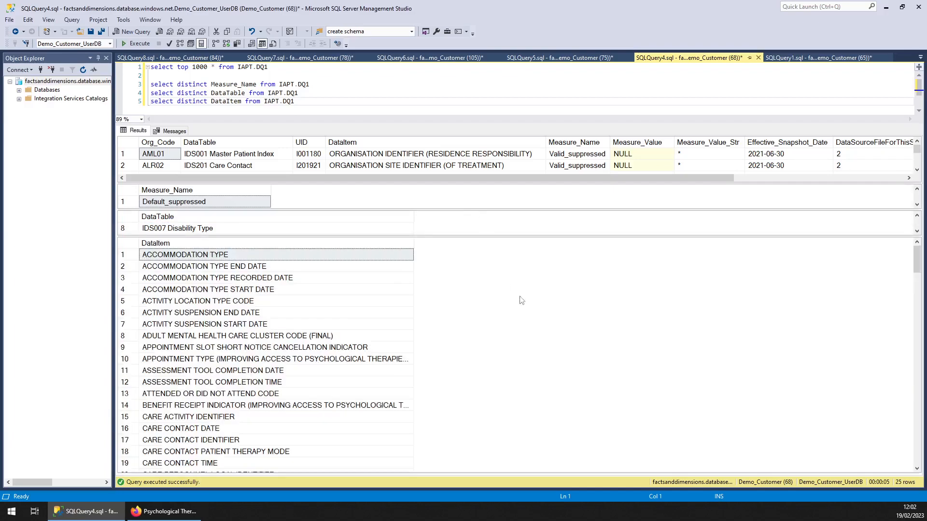
scroll(down, 3)
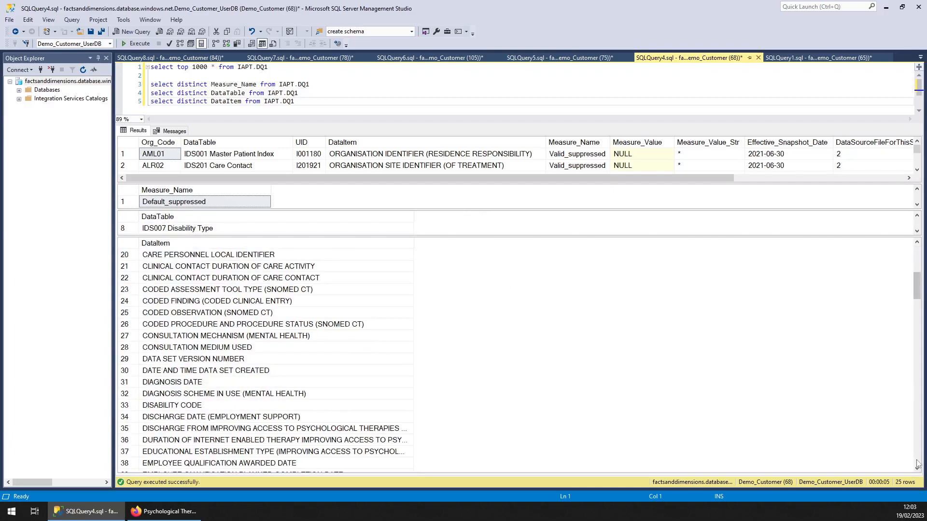
scroll(down, 3)
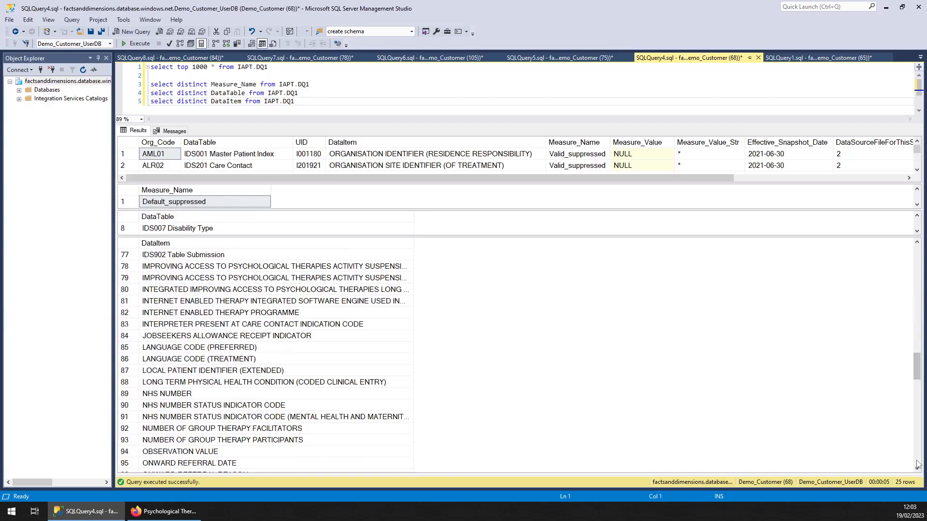
scroll(down, 3)
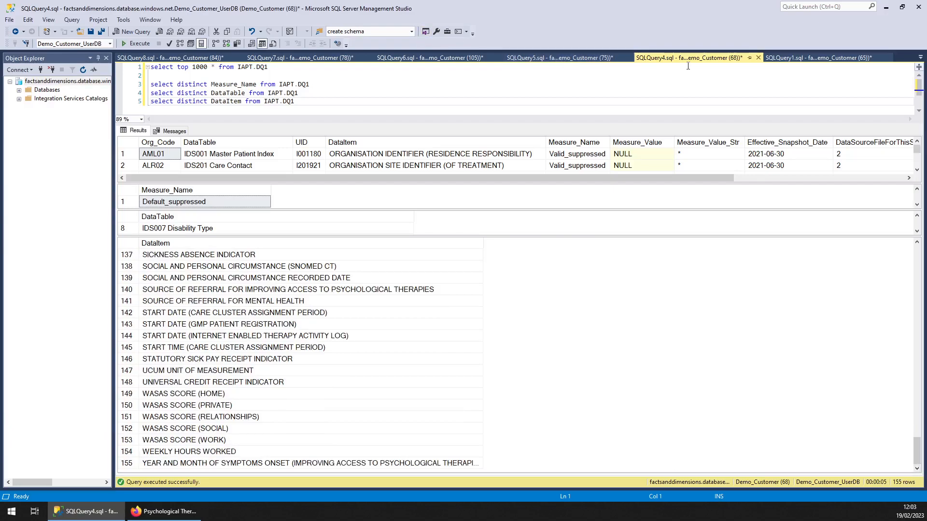
- Close the IAPT.DQ1 query window without saving changes
click(759, 57)
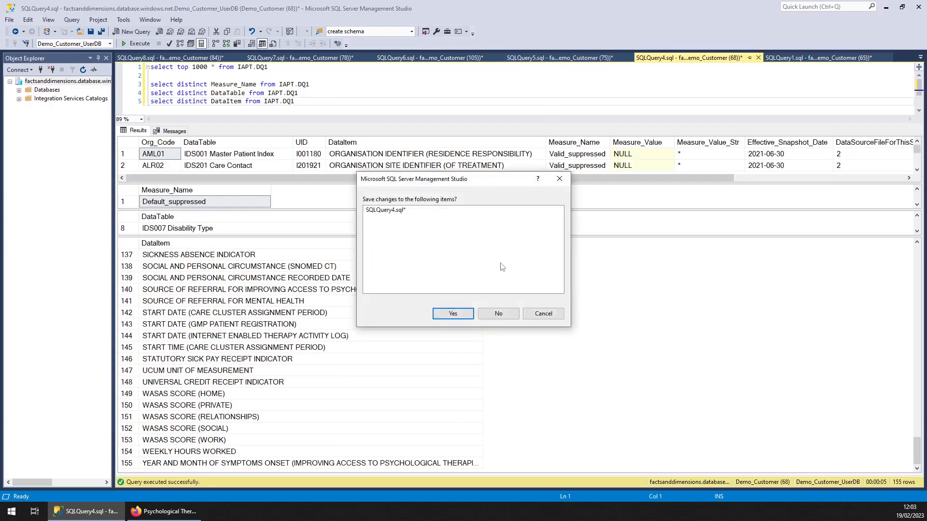
click(497, 313)
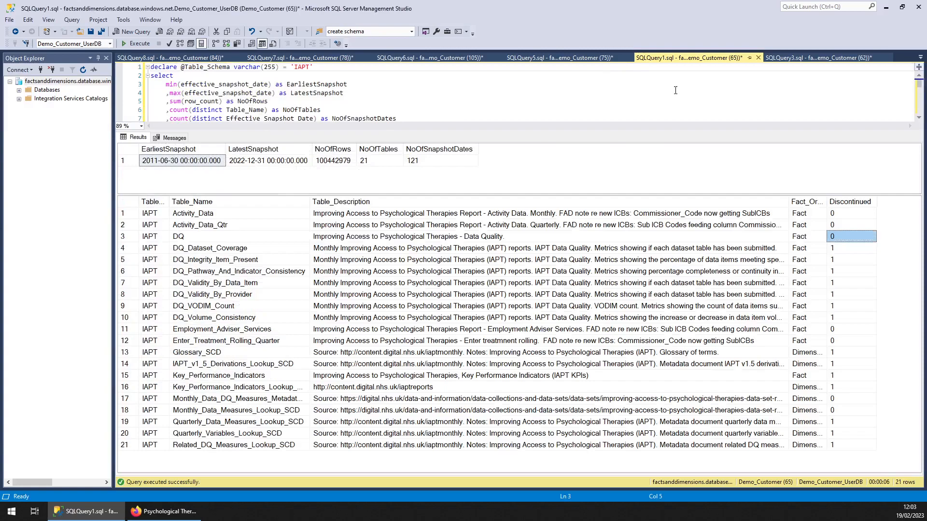
- Show Employment_Adviser_Services1 results and read all 194 distinct measure names to the end
click(556, 57)
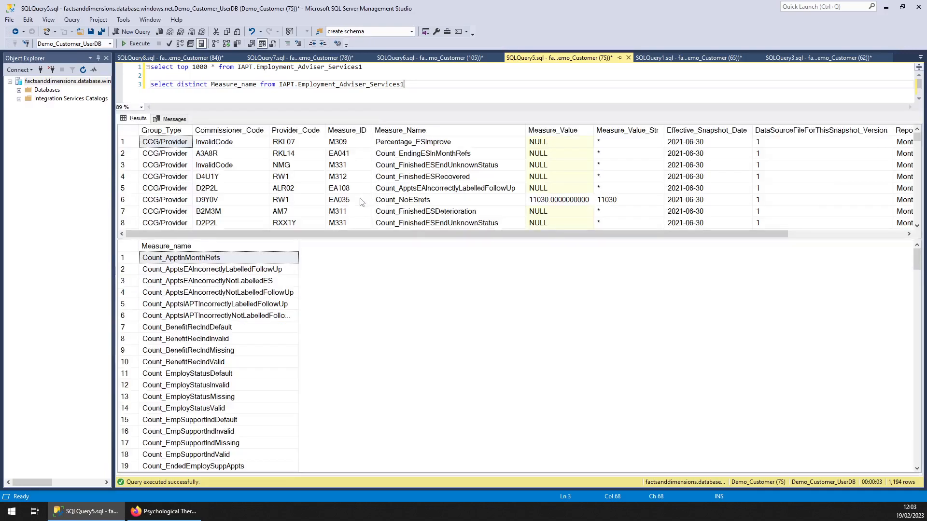
mouse_move(302, 248)
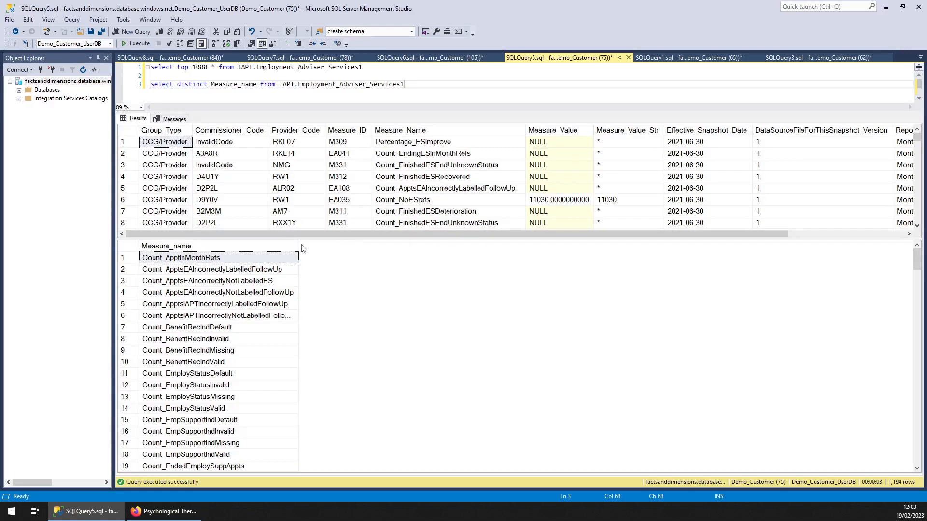
click(181, 257)
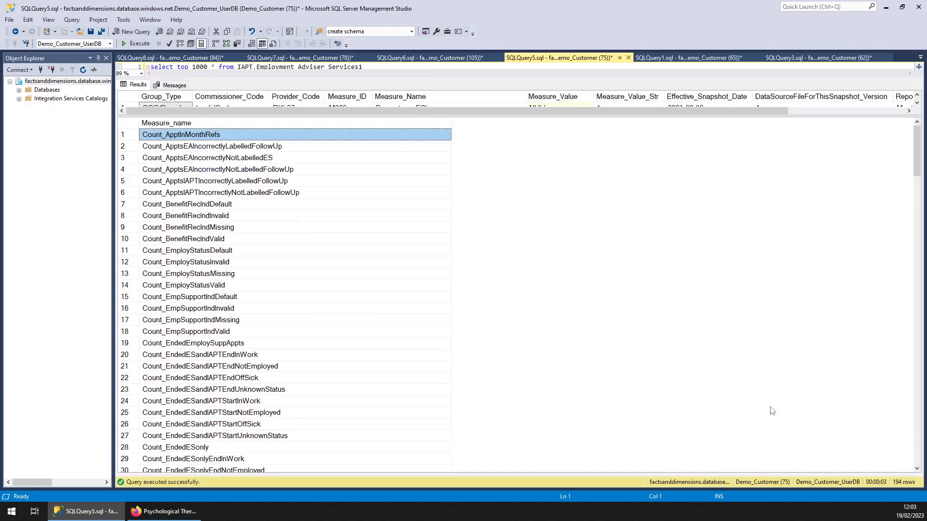
scroll(down, 3)
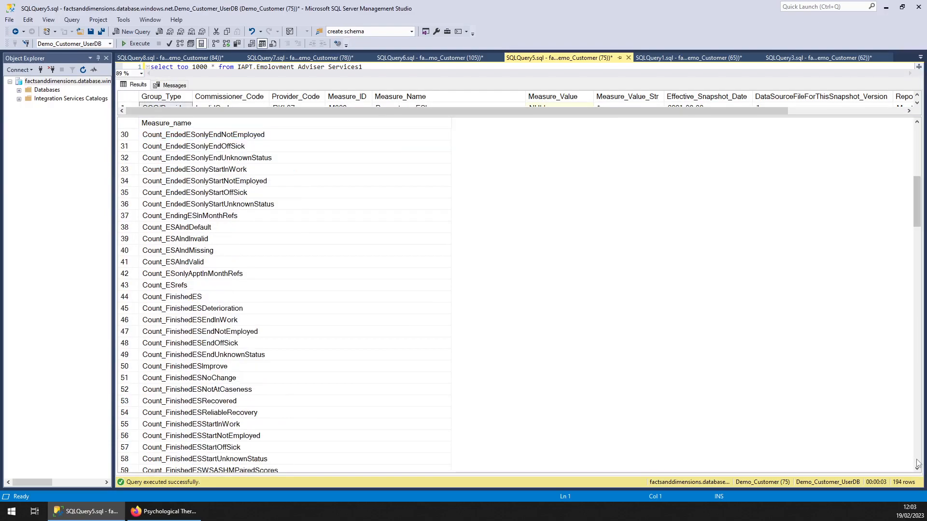
scroll(down, 3)
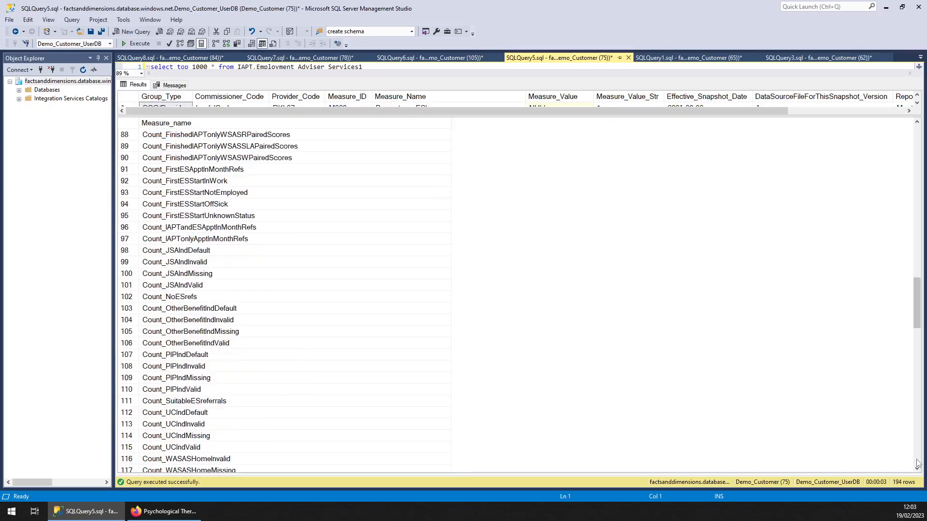
scroll(down, 3)
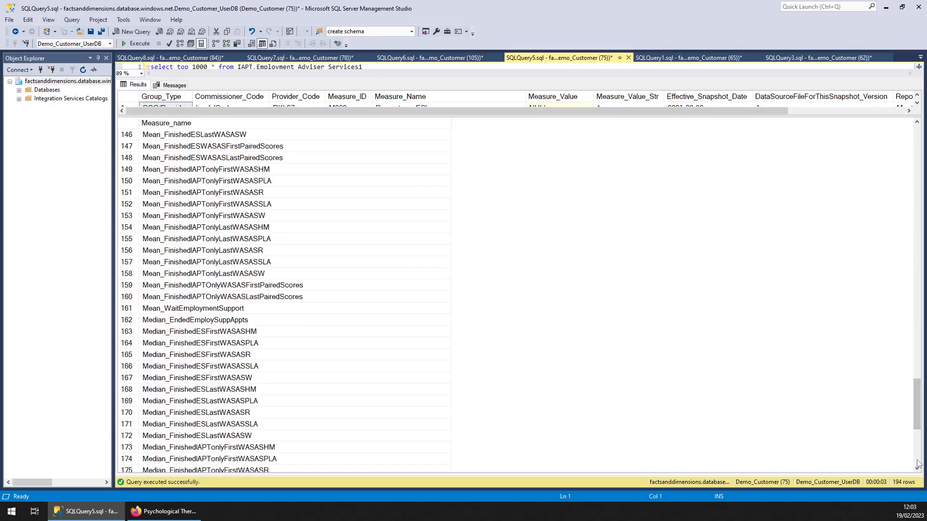
scroll(down, 3)
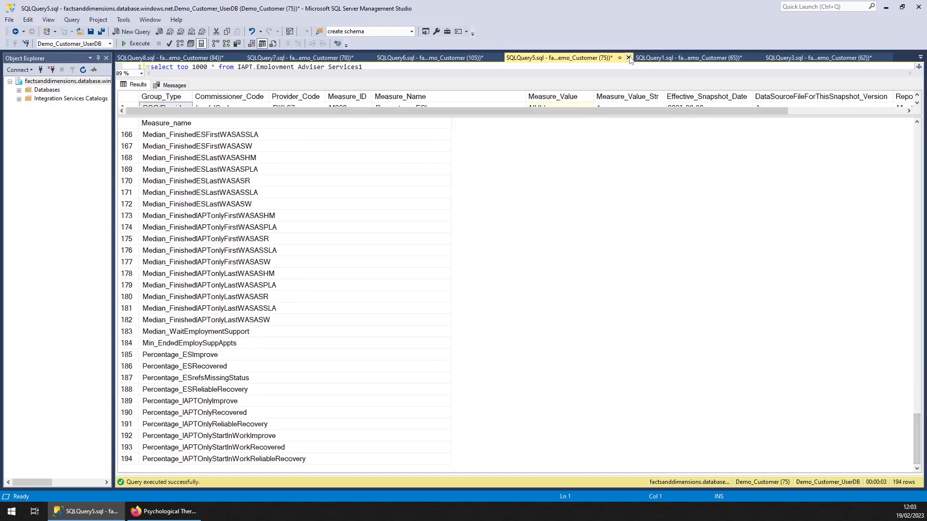
- Close Employment_Adviser_Services1 and read Activity_Data1's 379 measure names down to Mean_LastWSASHM
click(627, 57)
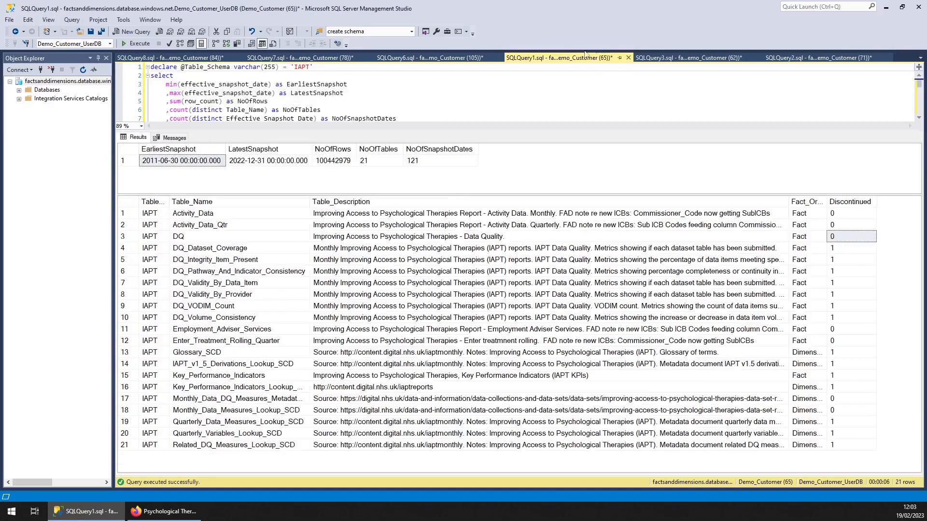
click(680, 57)
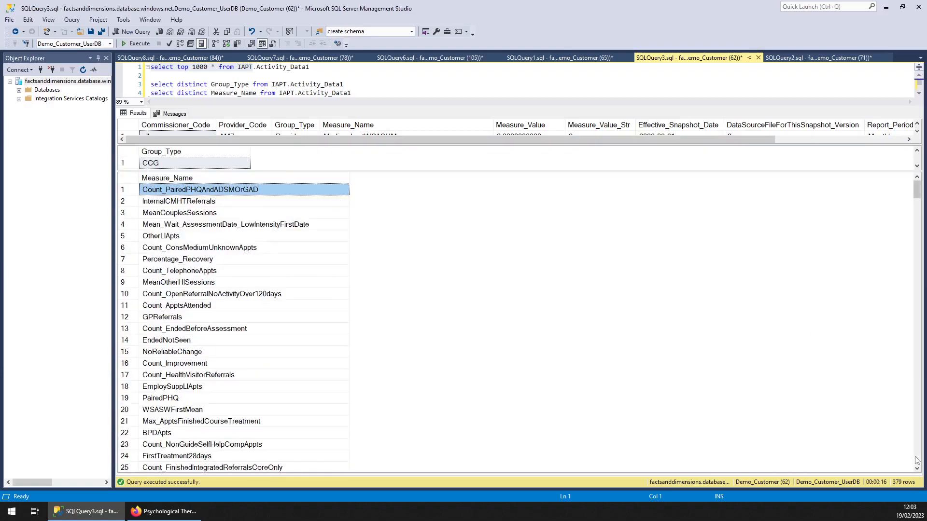
scroll(down, 3)
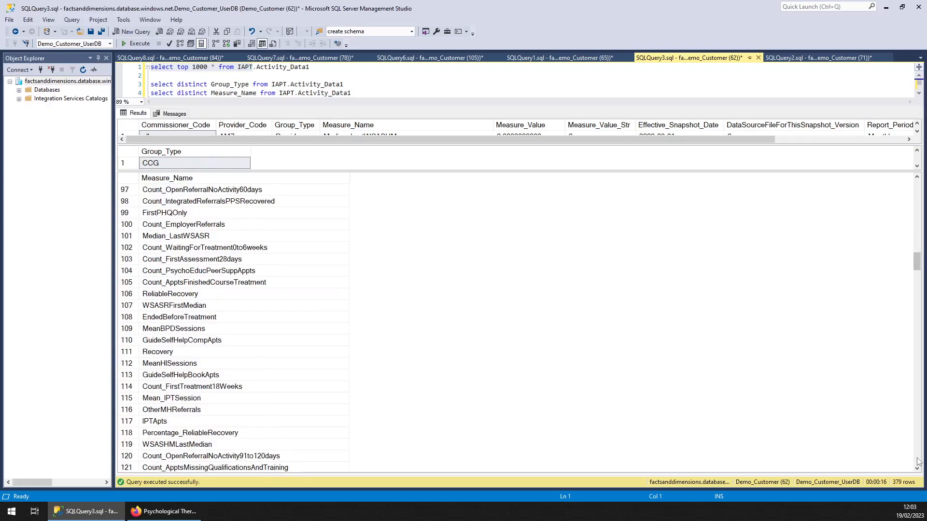
scroll(down, 3)
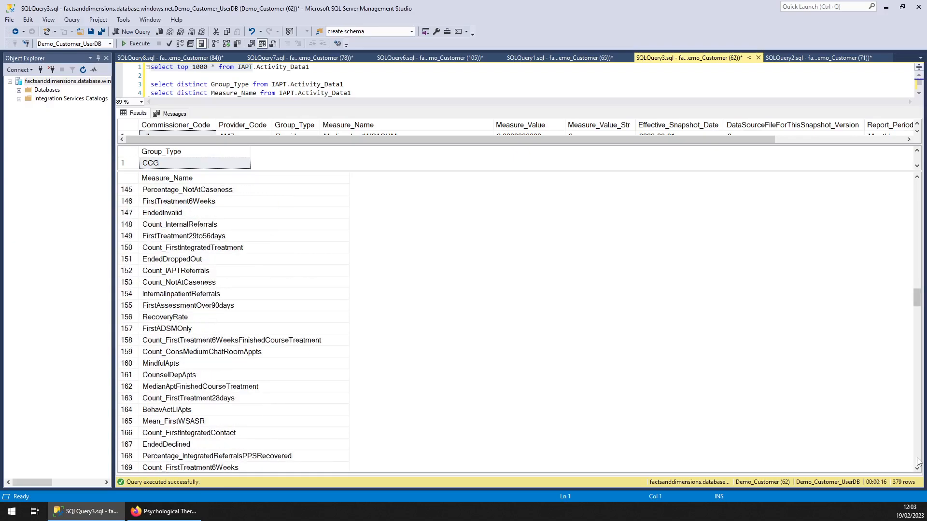
scroll(down, 3)
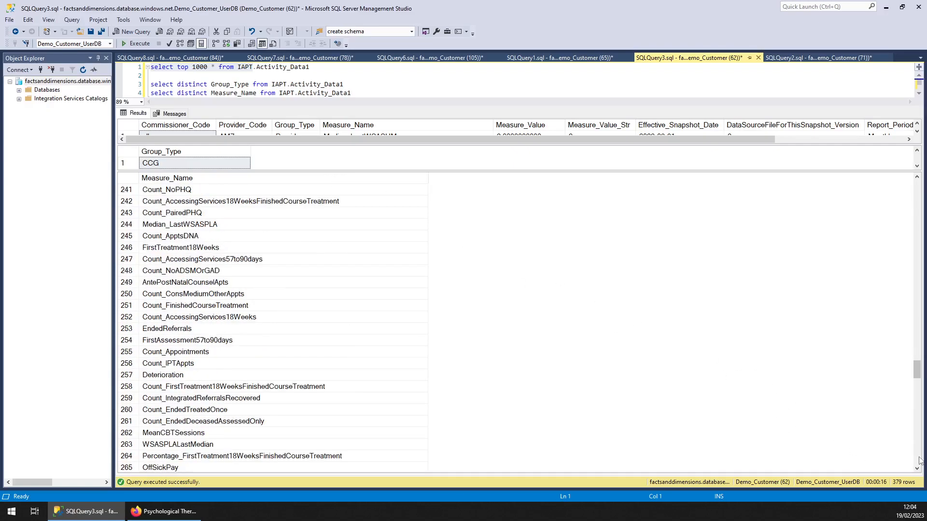
scroll(down, 3)
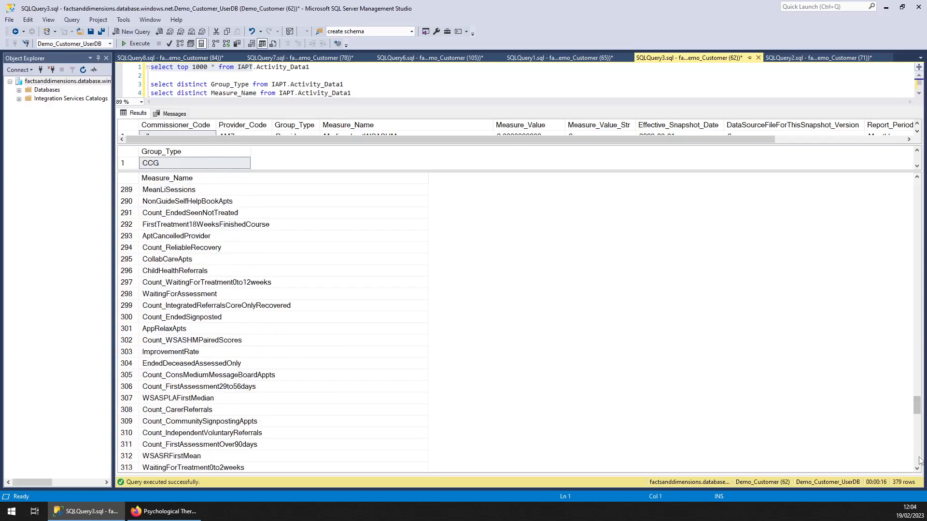
scroll(down, 3)
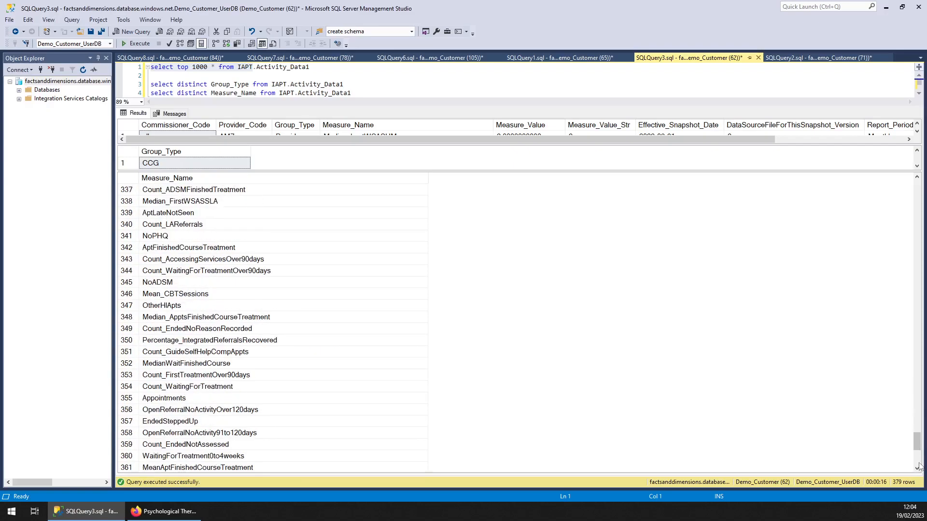
scroll(down, 3)
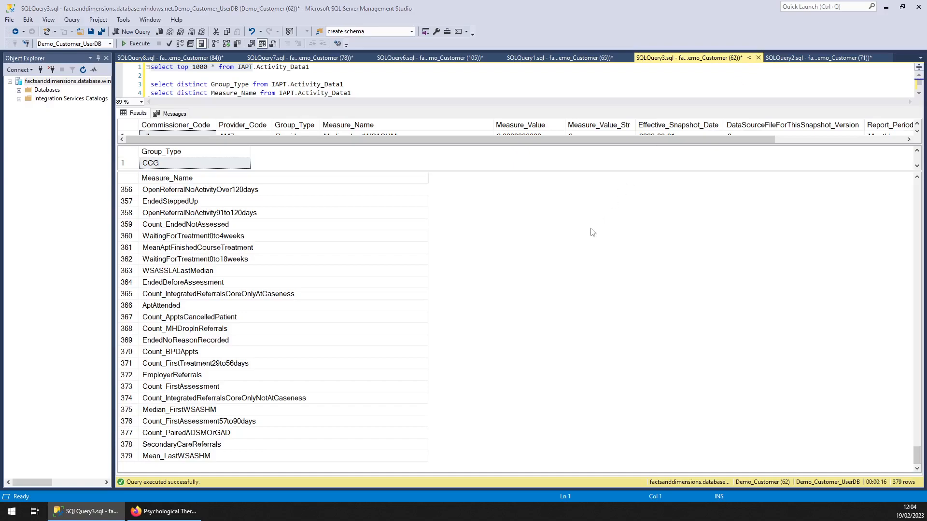
- Close Activity_Data1 and collapse Group_Type and Variable_Type to single rows in Activity_Data_Qtr1 results
click(556, 57)
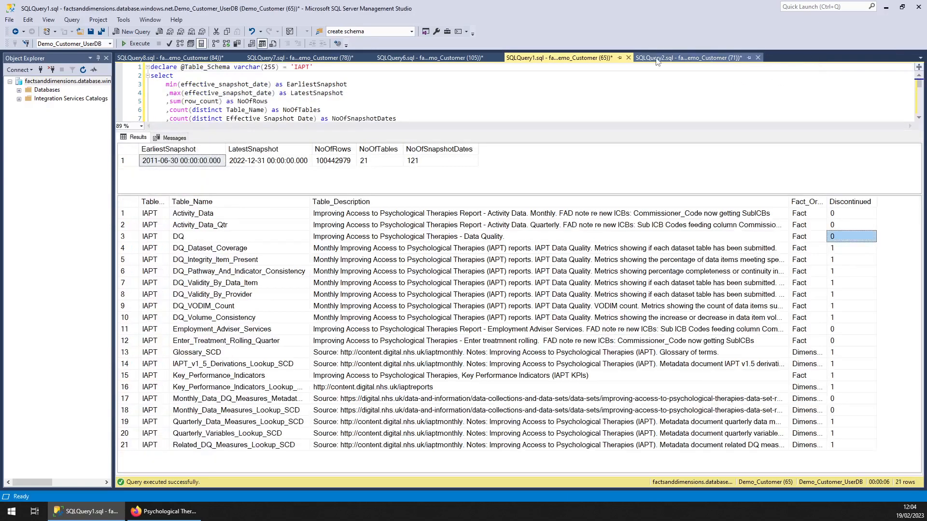
click(686, 57)
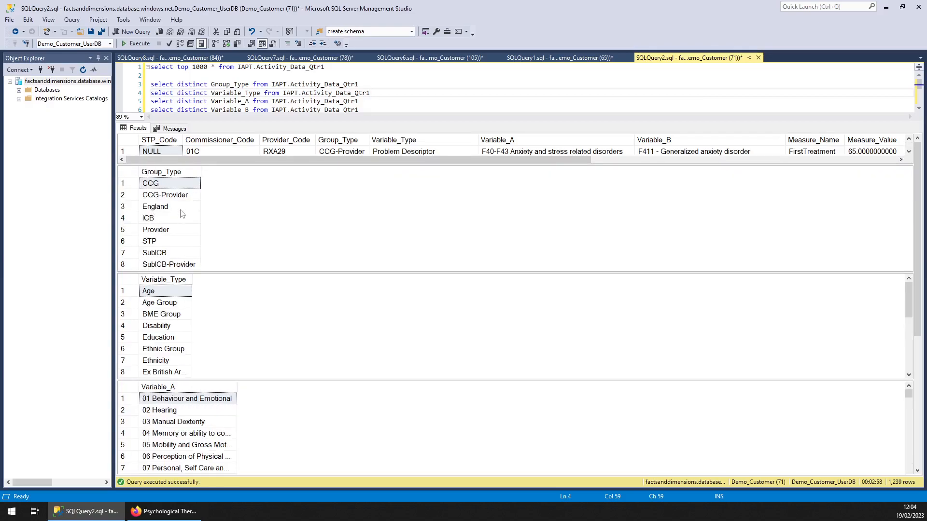
click(151, 183)
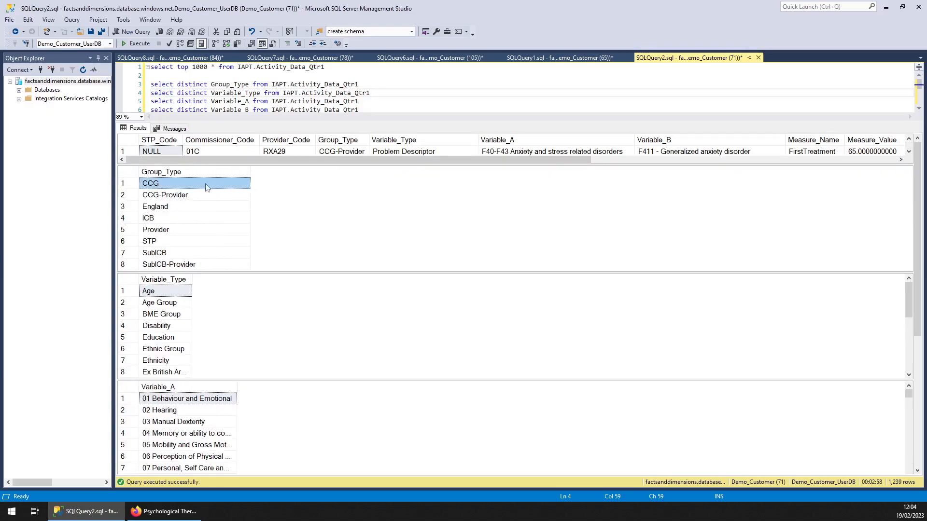
click(155, 252)
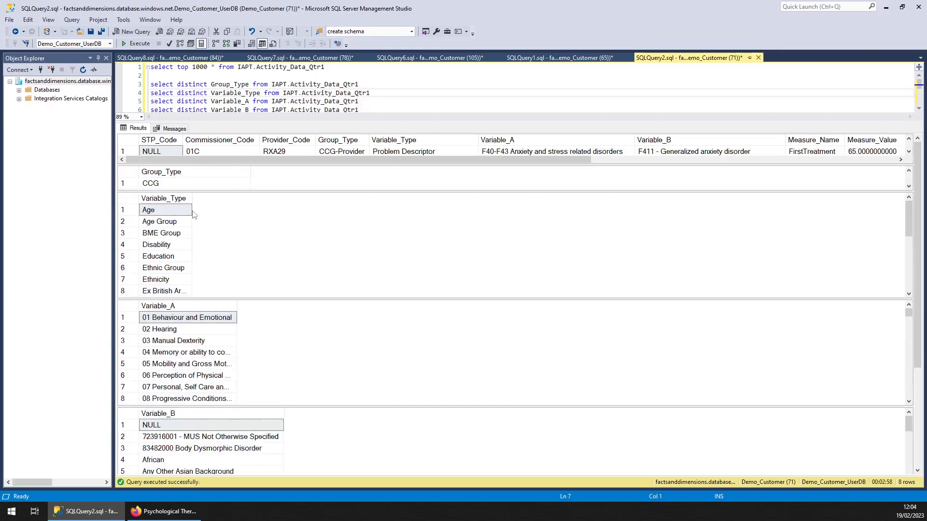
click(148, 210)
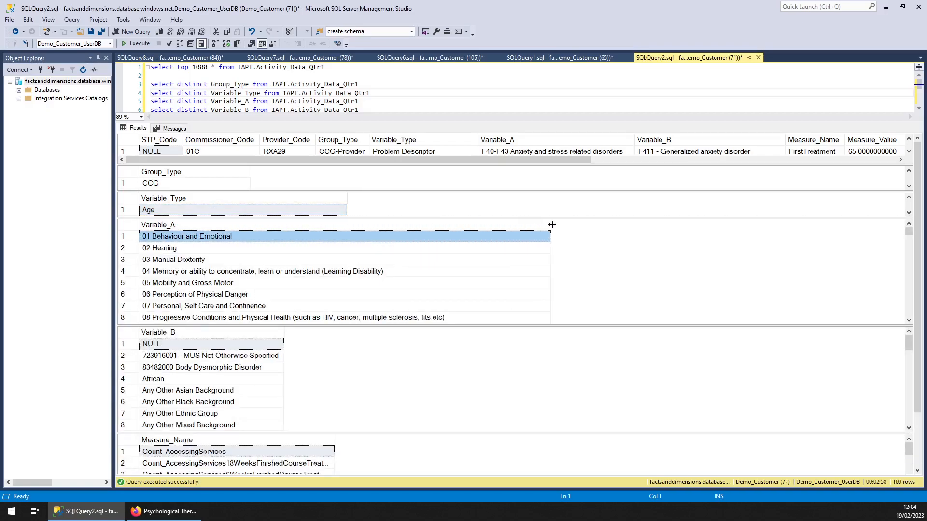
mouse_move(569, 330)
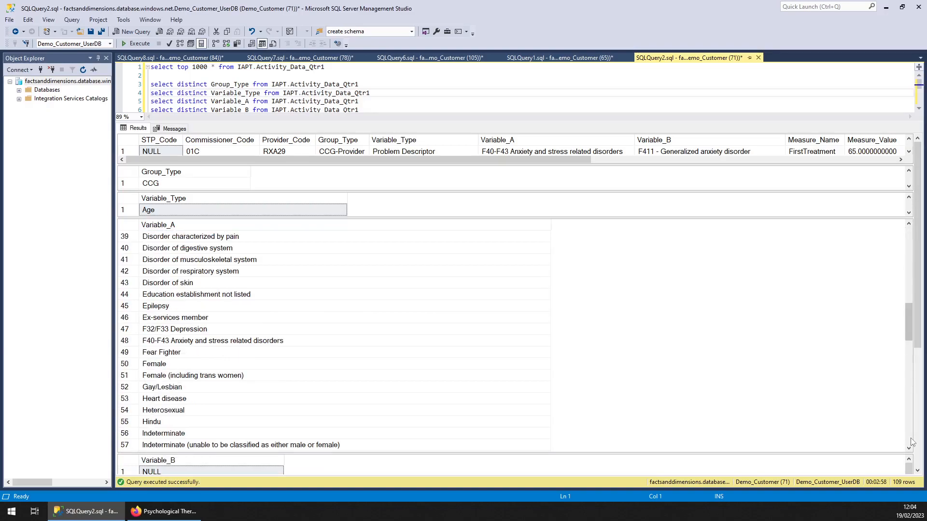
- Review the Variable_A, Variable_B and 56 Measure_Name values of Activity_Data_Qtr1
scroll(down, 3)
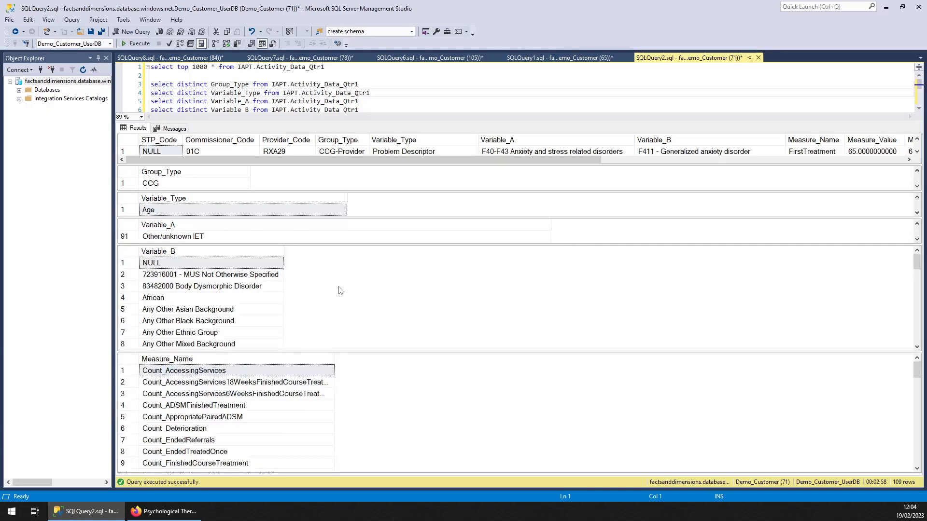
mouse_move(581, 447)
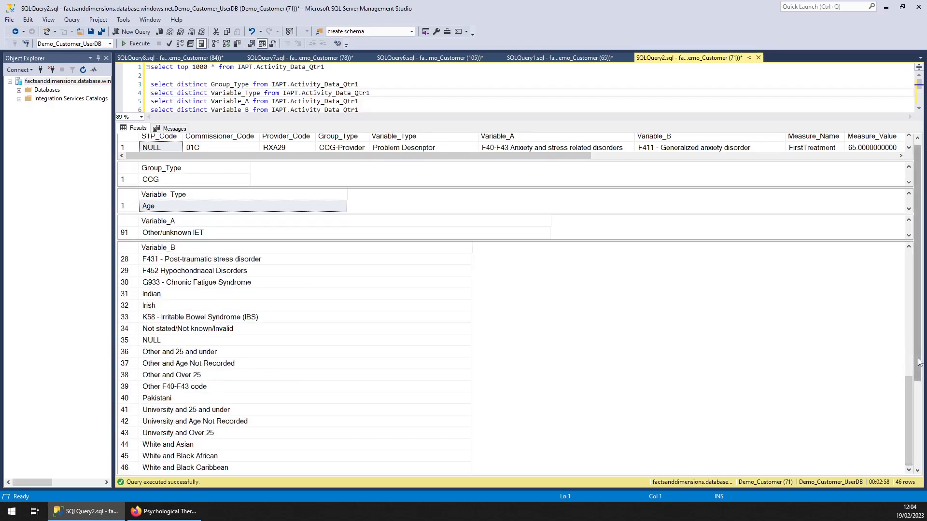
scroll(down, 3)
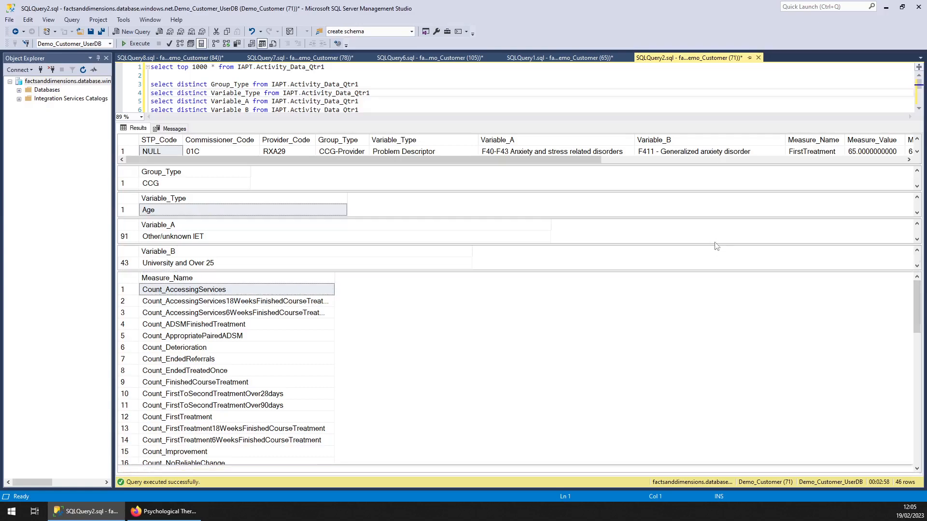
scroll(down, 3)
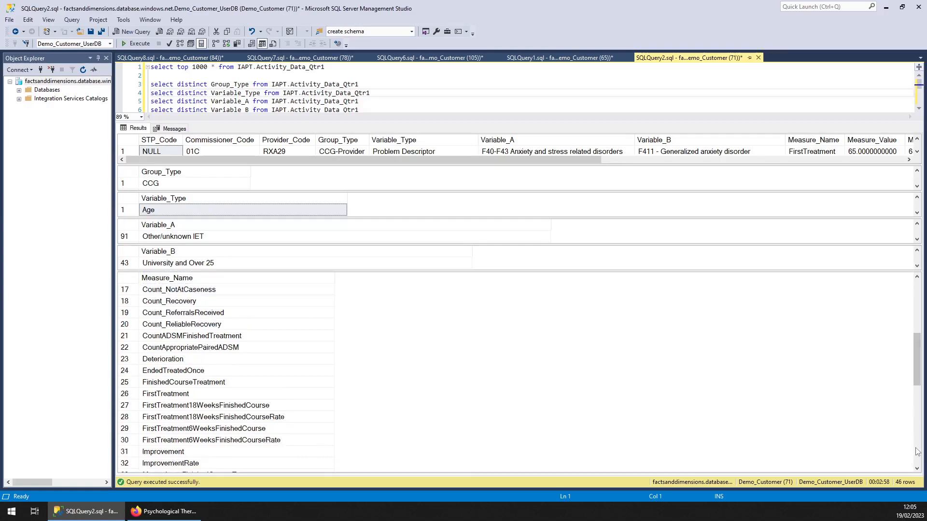
scroll(down, 3)
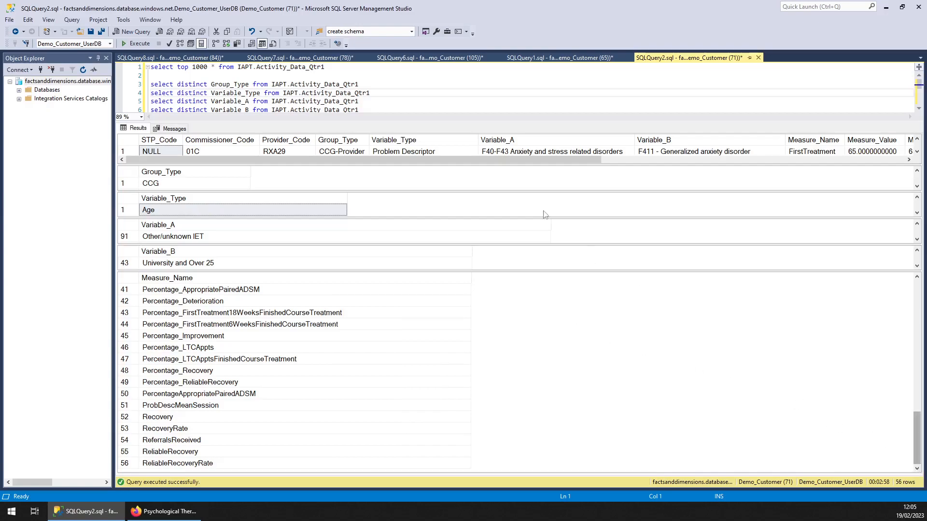
mouse_move(499, 273)
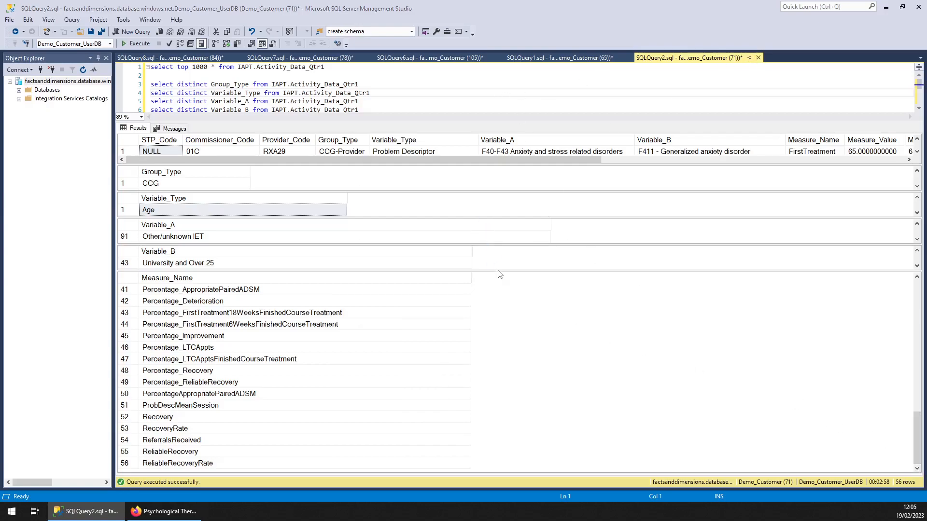
- Close Activity_Data_Qtr1 and Enter_Treatment_Rolling_Quarter1, leaving the Monthly DQ measures metadata query open
click(556, 57)
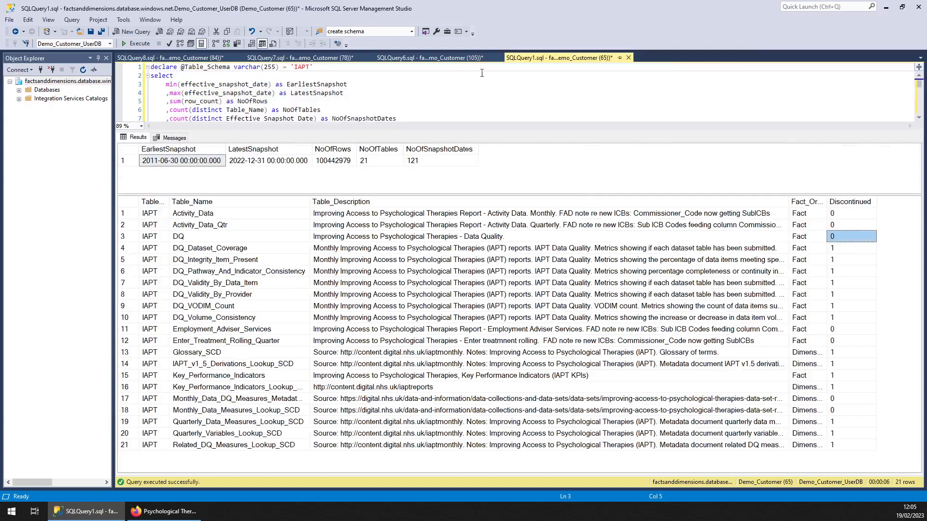
click(429, 57)
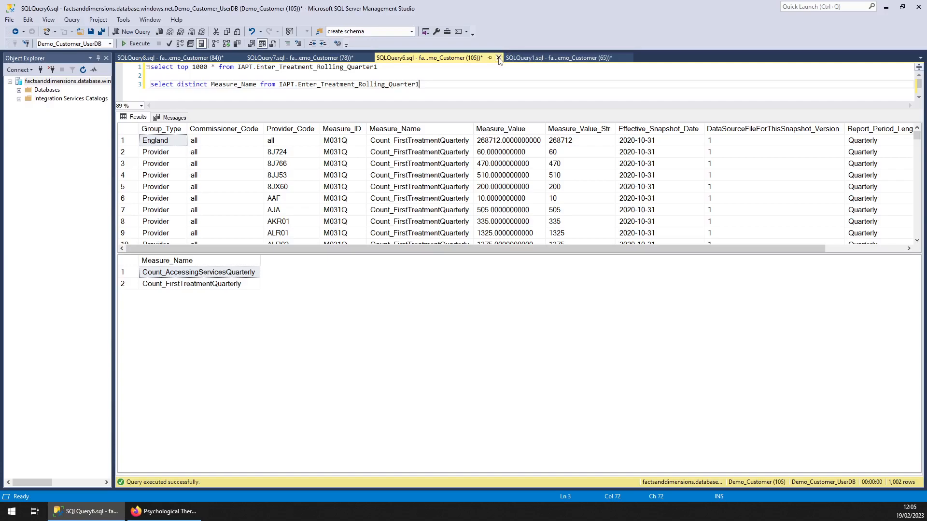
click(498, 57)
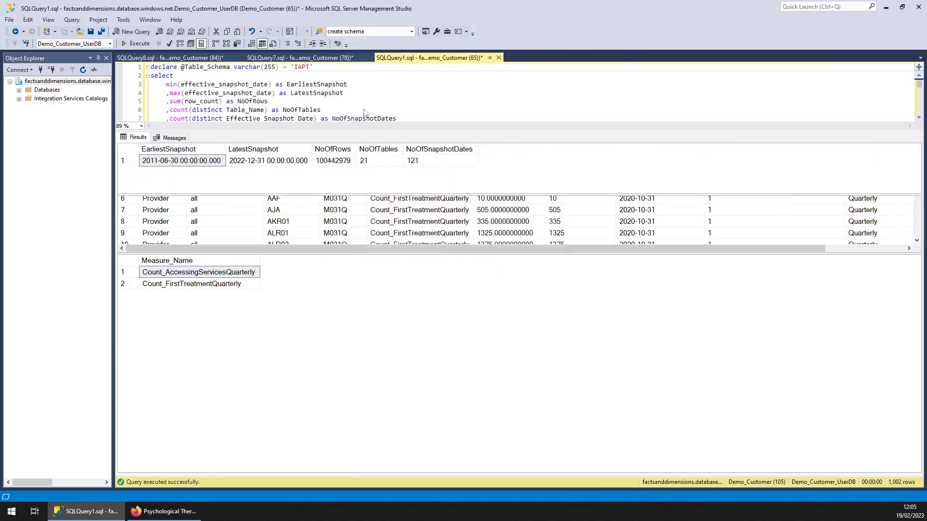
click(302, 57)
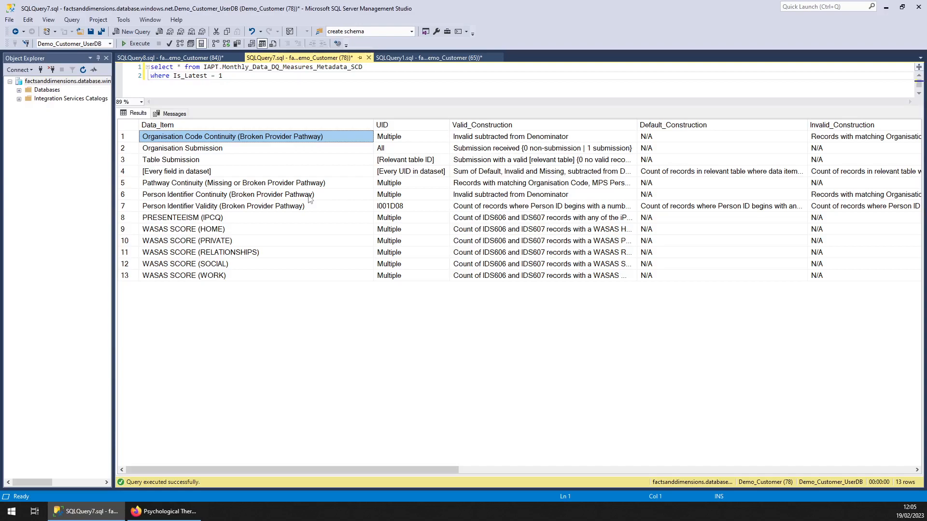
mouse_move(304, 237)
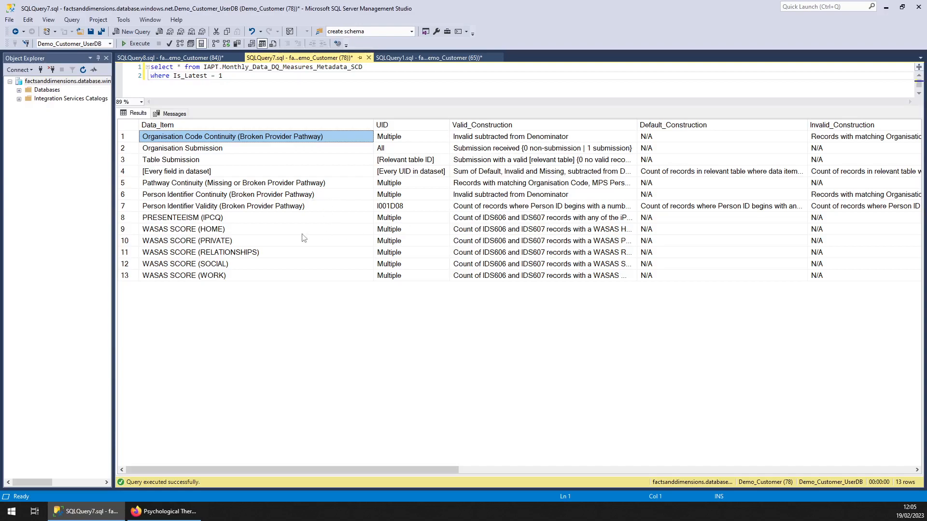
mouse_move(240, 255)
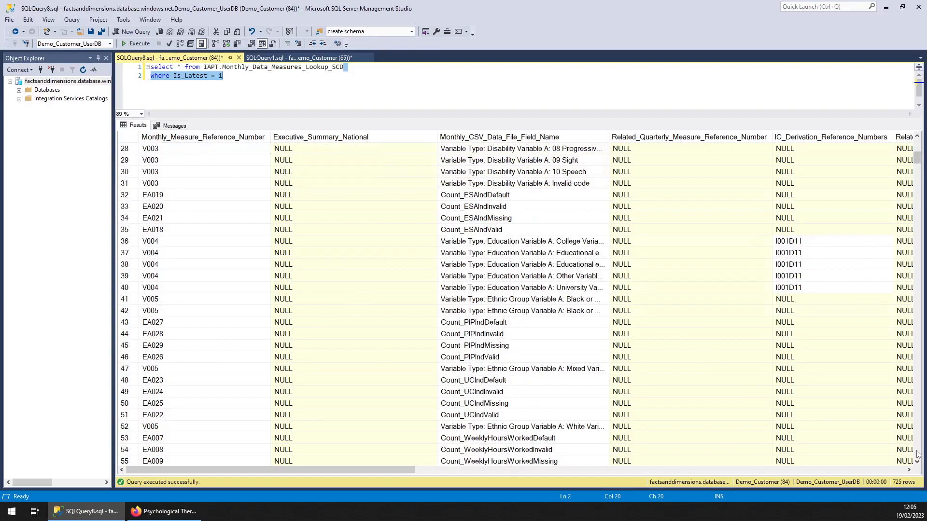
- Read the Monthly_Data_Measures_Lookup_SCD results past row 350, including descriptions and construction logic
scroll(down, 3)
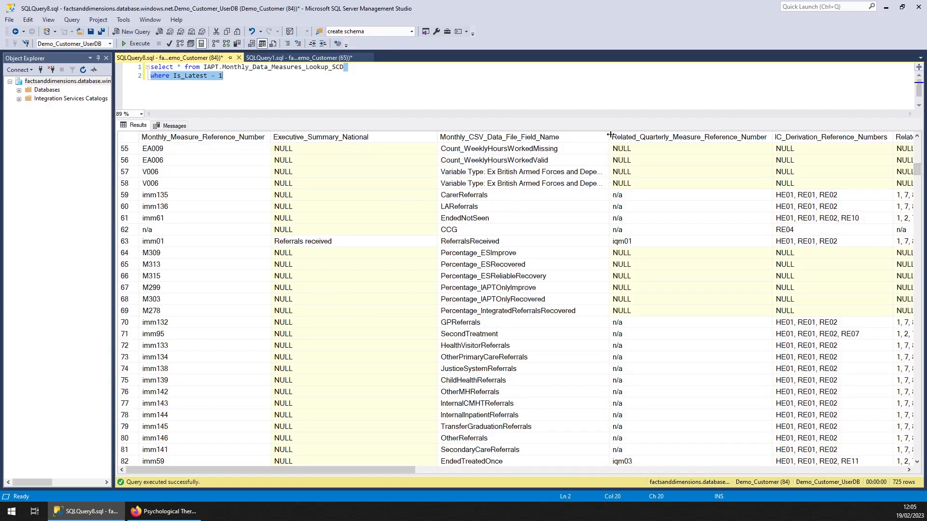
scroll(down, 3)
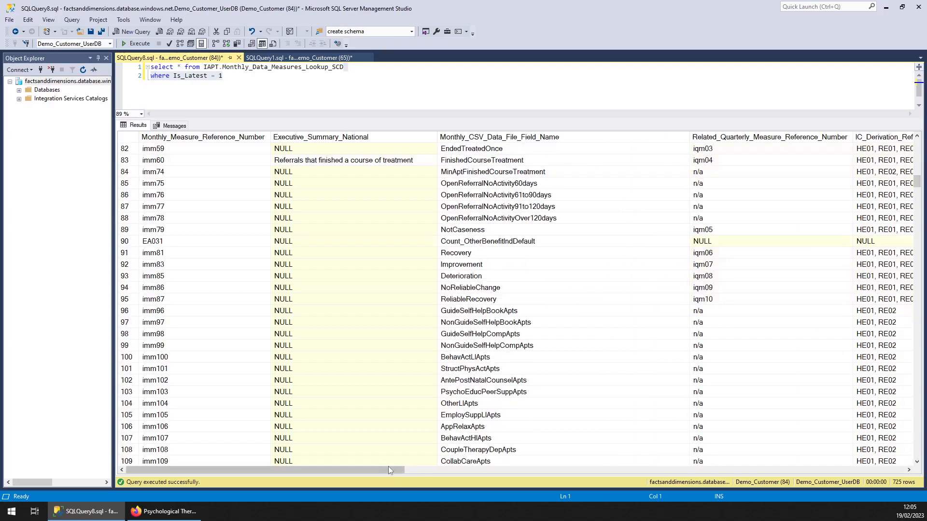
scroll(right, 3)
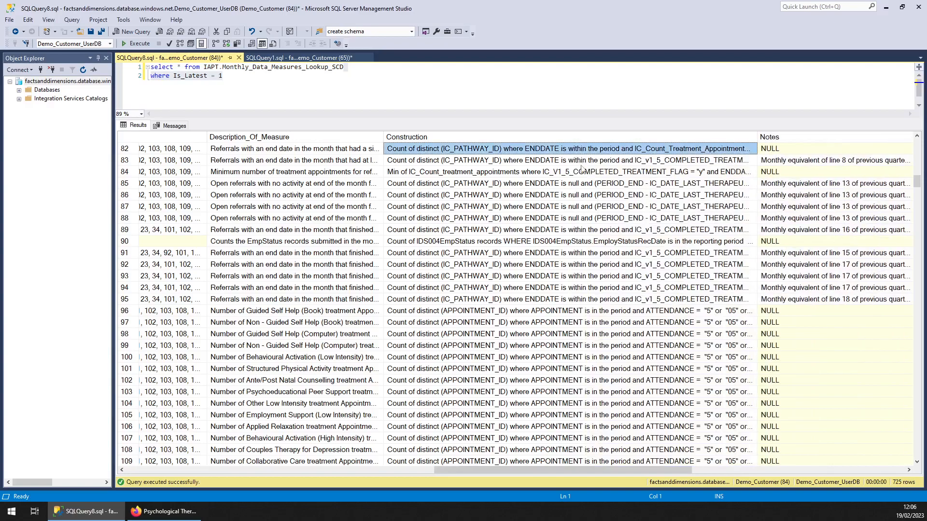
click(568, 300)
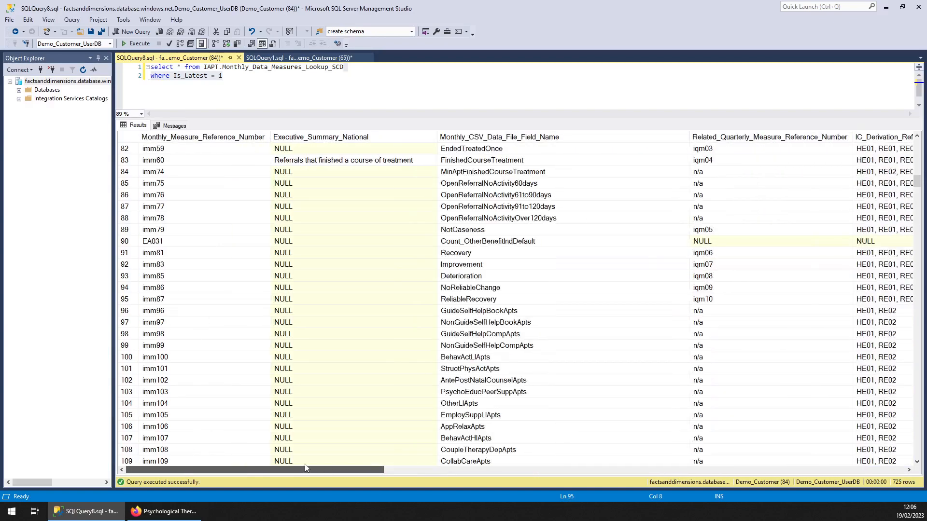
scroll(down, 3)
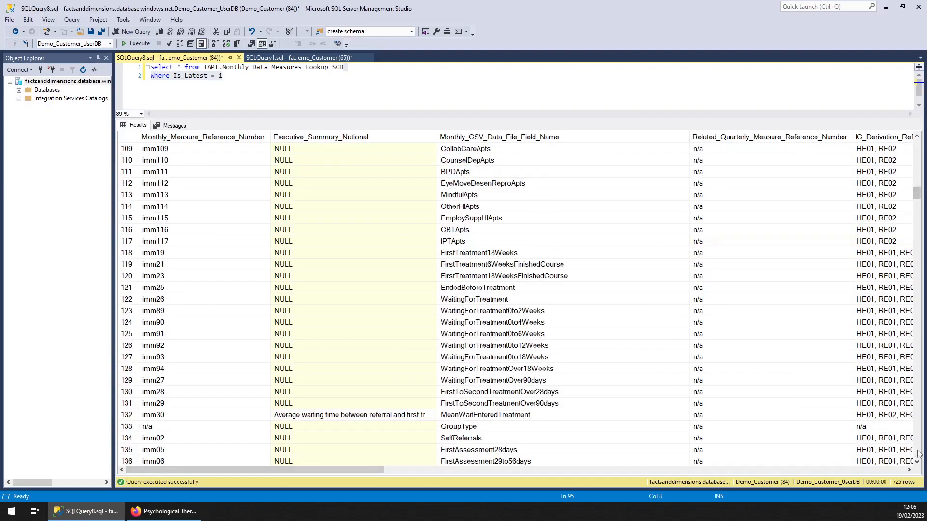
scroll(down, 3)
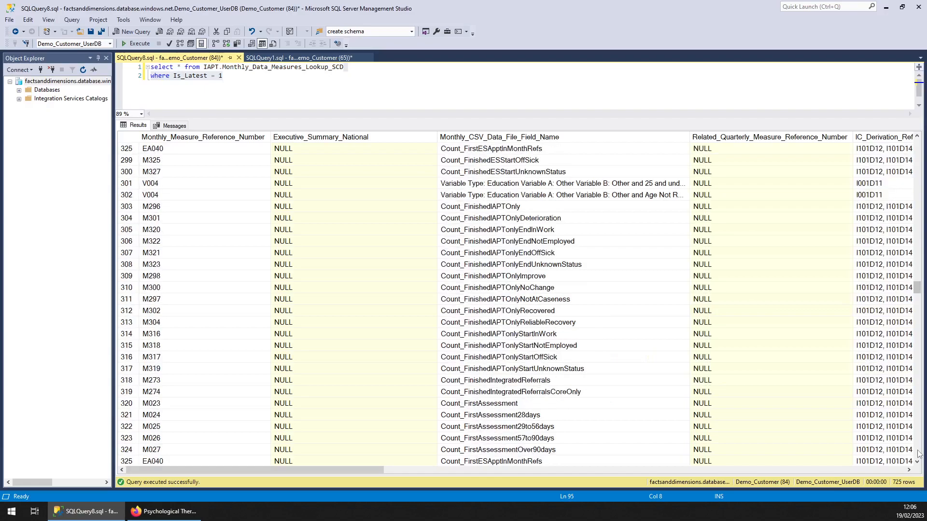
scroll(down, 3)
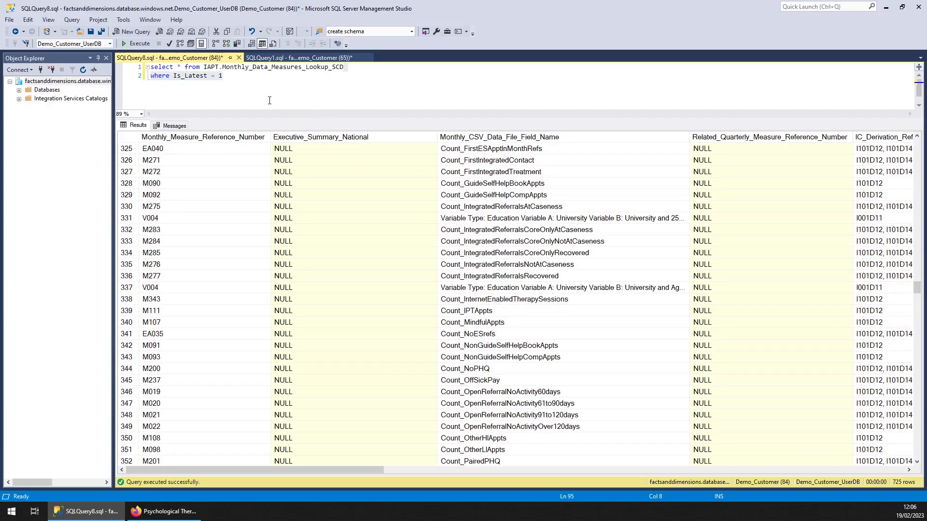